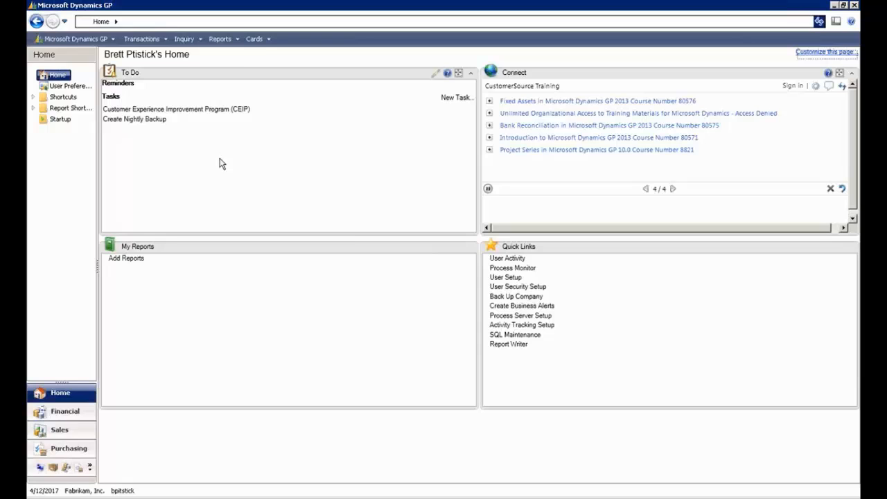
Step: Start a new GP Item Request entry for BP8888 Heat Pads, class RETAIL
{"action": "left_click", "coordinate": [254, 38]}
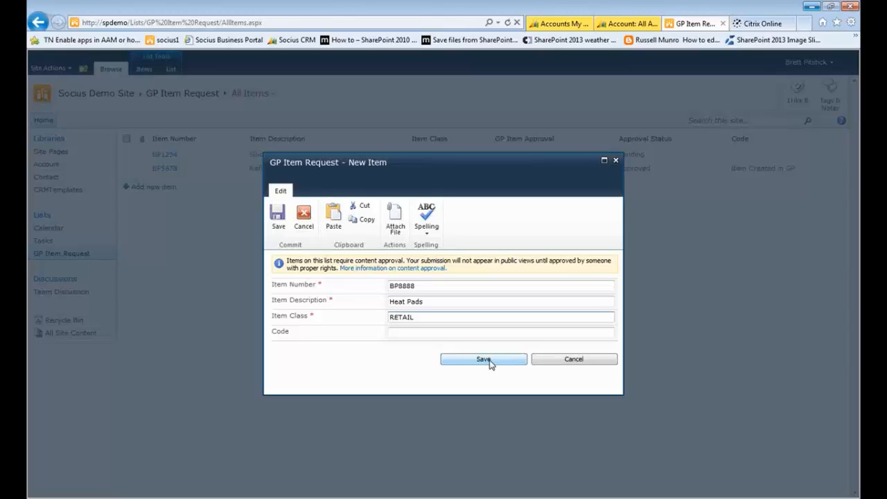
Step: Save the BP8888 Heat Pads item request form
{"action": "left_click", "coordinate": [482, 359]}
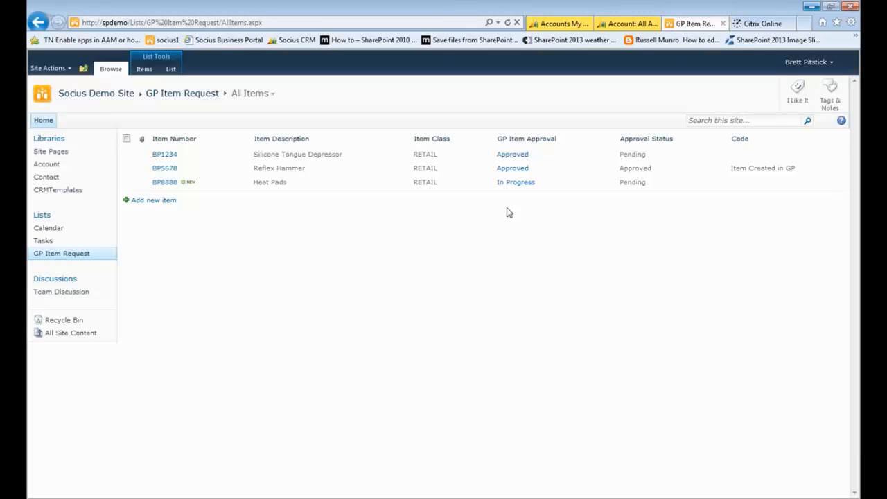
{"action": "mouse_move", "coordinate": [502, 221]}
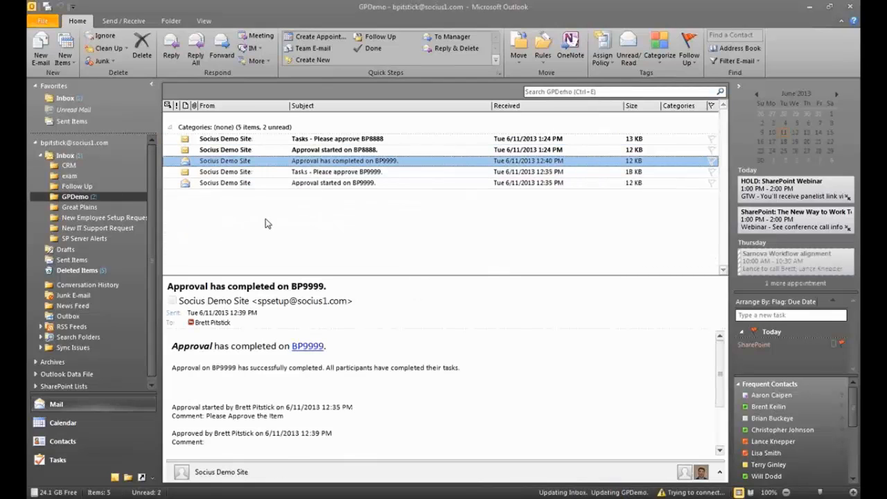
Step: Open the 'Approval started on BP8888' email in the GPDemo folder
{"action": "left_click", "coordinate": [336, 150]}
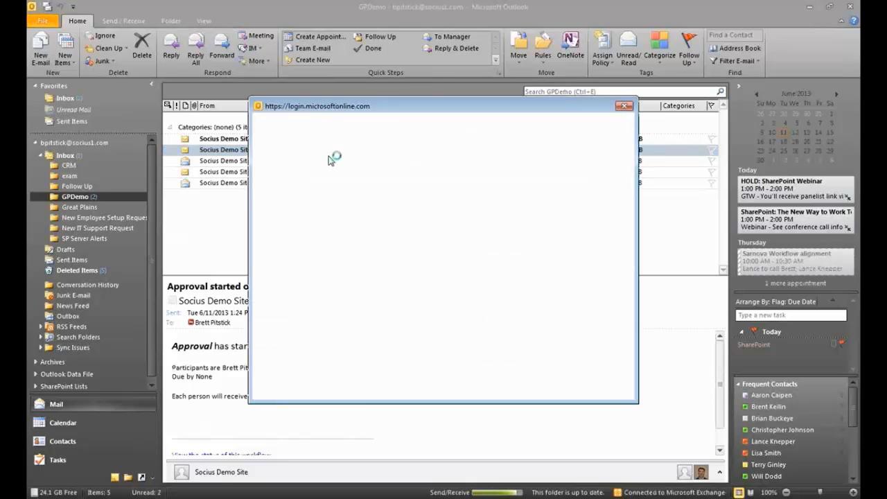
{"action": "left_click", "coordinate": [623, 106]}
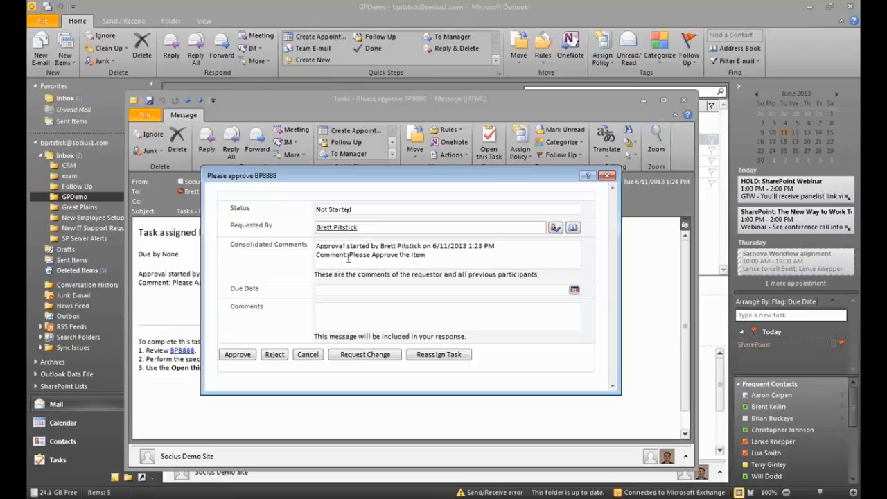
{"action": "mouse_move", "coordinate": [421, 291]}
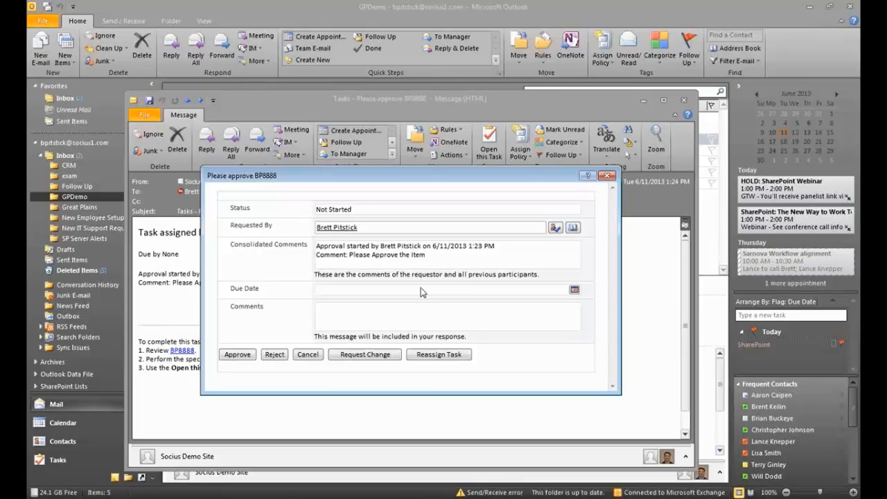
Step: Approve BP8888 with the comment 'this item looks good.'
{"action": "type", "text": "this item looks good."}
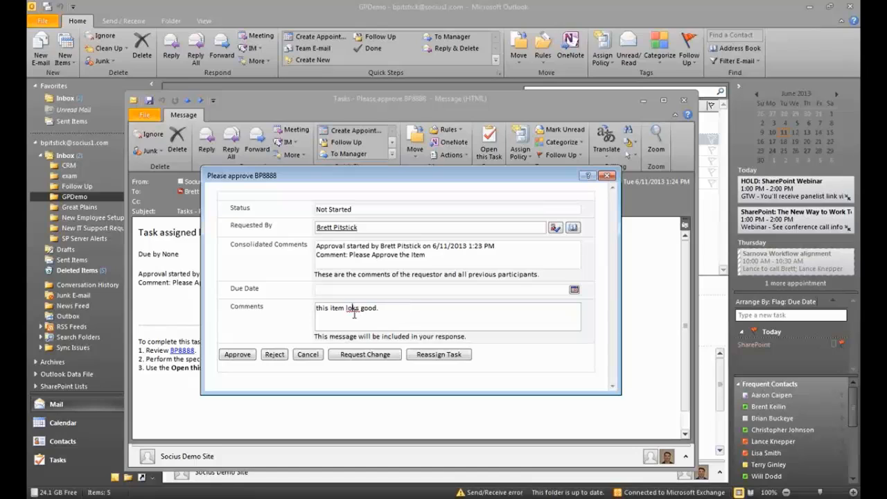
{"action": "left_click", "coordinate": [237, 354]}
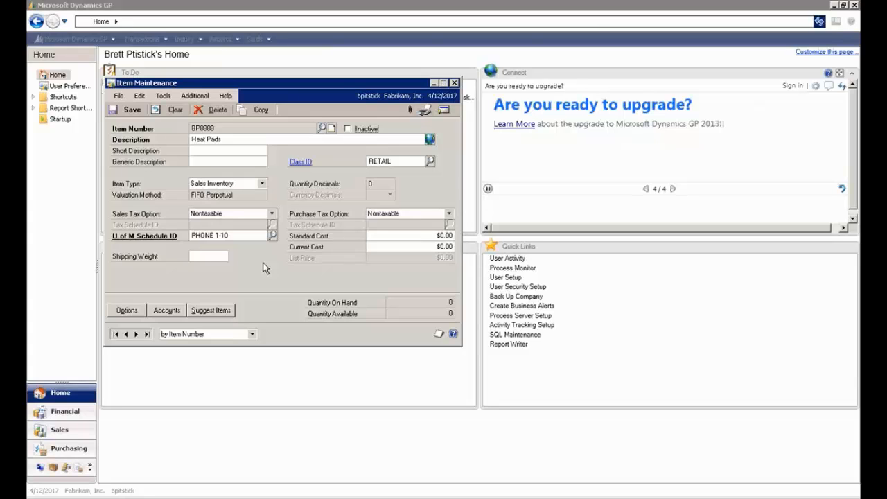
Step: Look up item BP8888 Heat Pads in Item Maintenance
{"action": "left_click", "coordinate": [645, 189]}
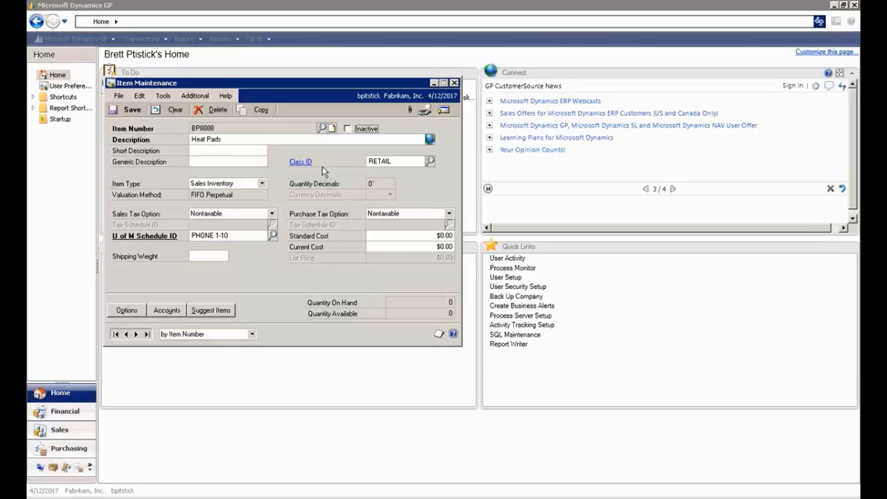
{"action": "left_click", "coordinate": [672, 188]}
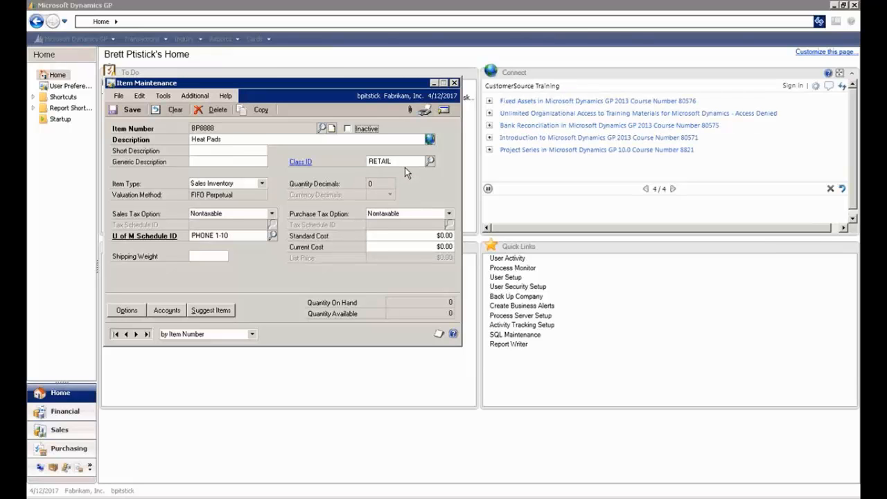